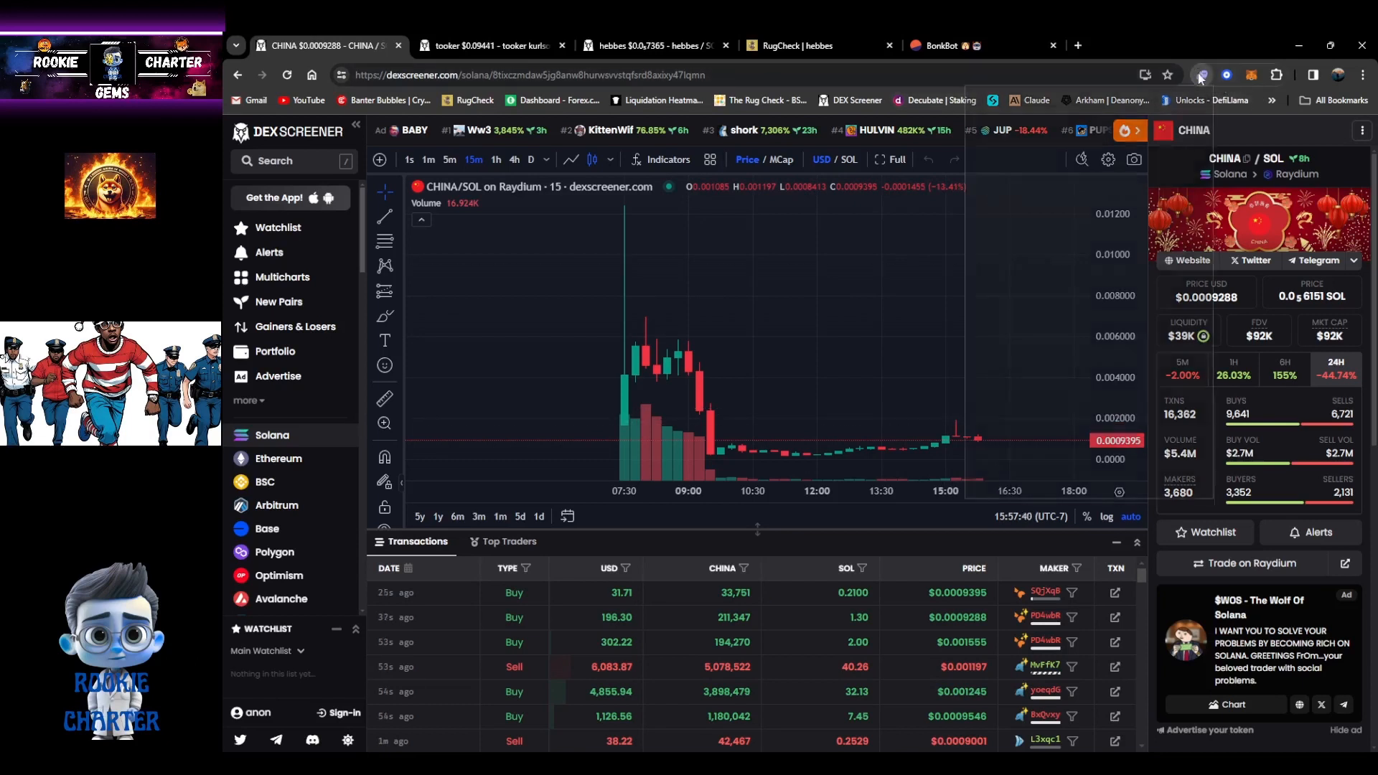
Step: Check CHINA and TOOKER positions in Trojan bot, then open CHINA's official website
{"action": "left_click", "coordinate": [1198, 74]}
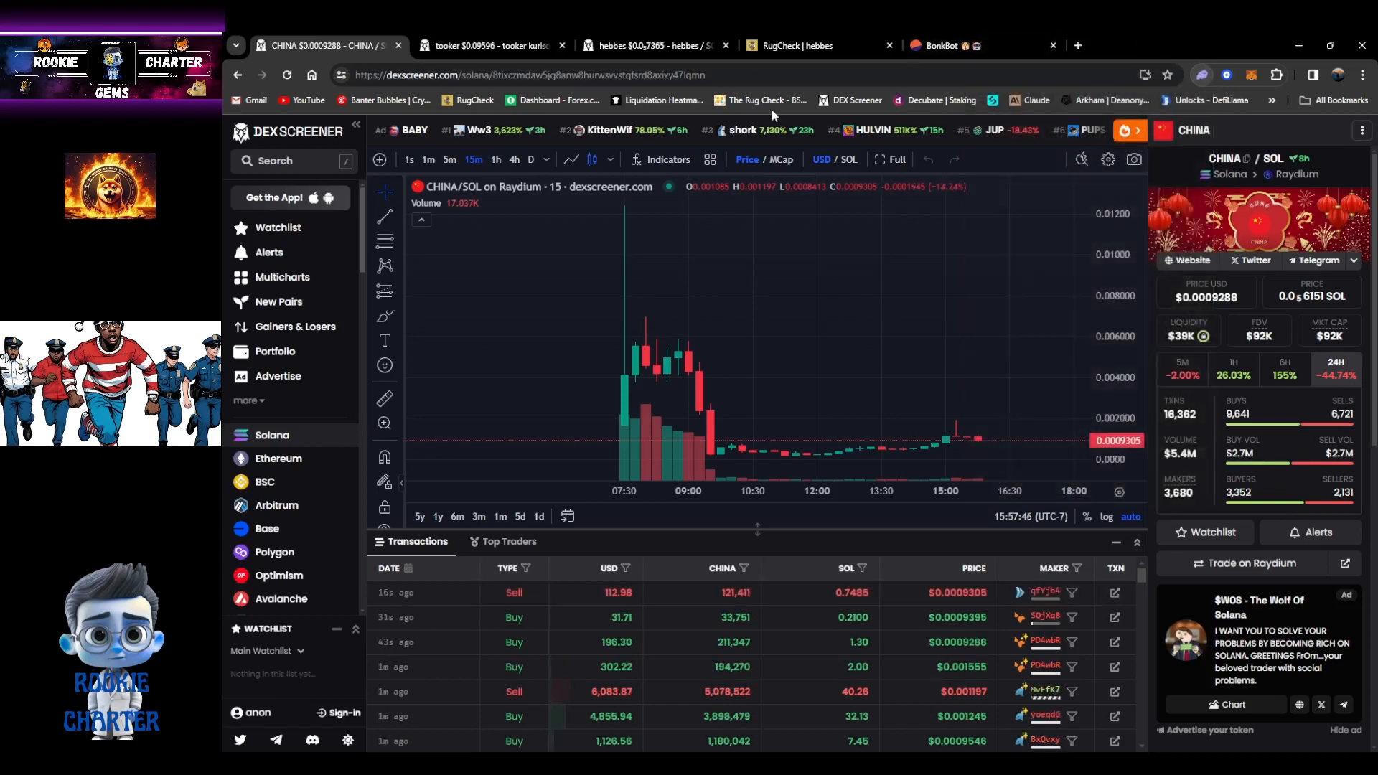
{"action": "mouse_move", "coordinate": [548, 386]}
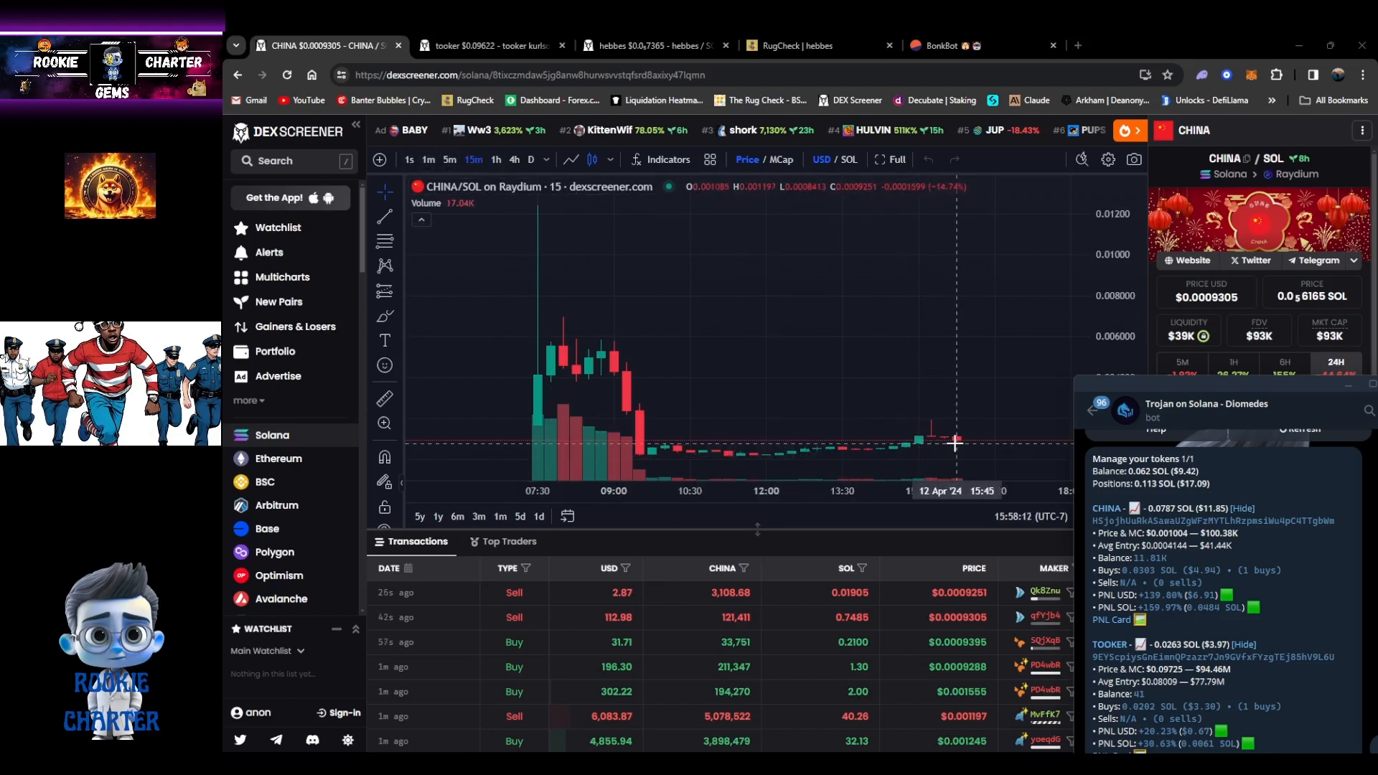
{"action": "mouse_move", "coordinate": [955, 431]}
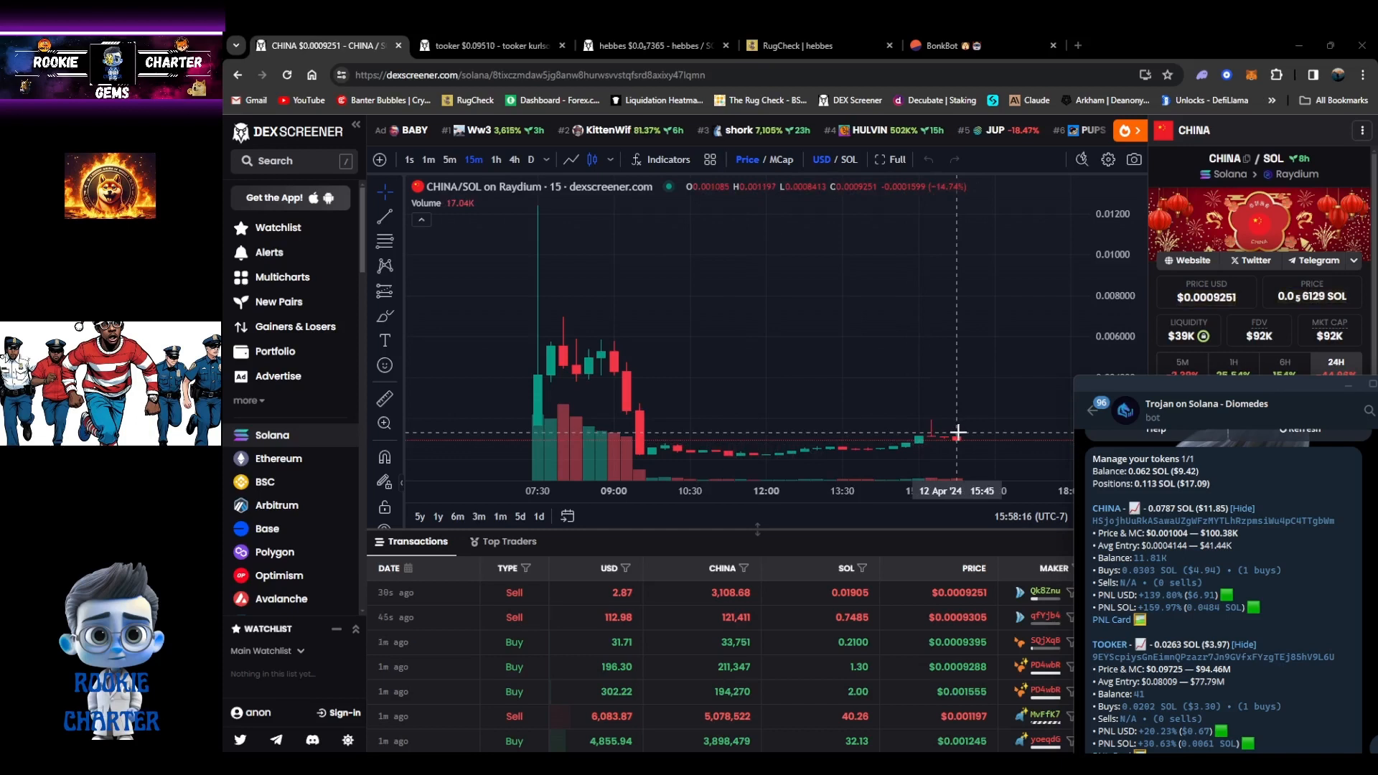
{"action": "mouse_move", "coordinate": [1177, 389]}
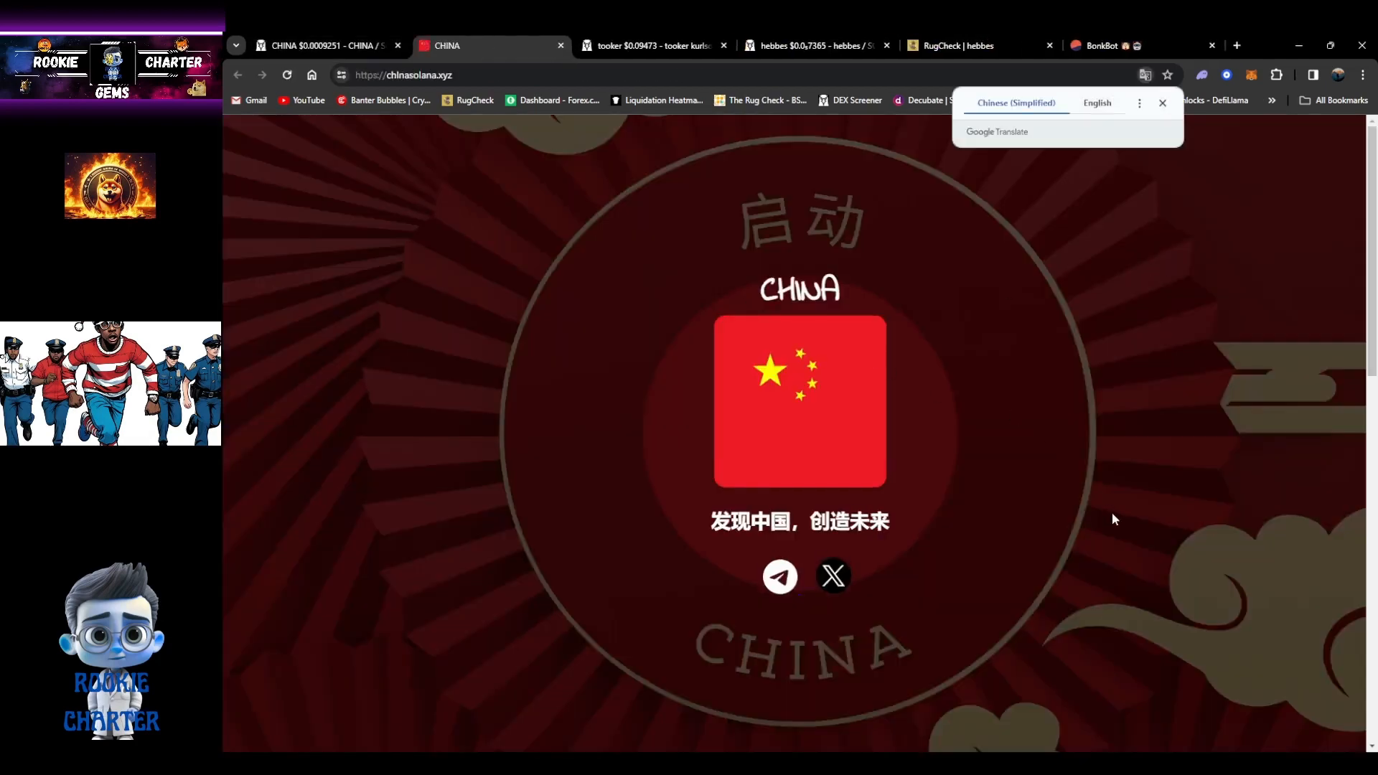
Step: Scroll chinasolana.xyz through About and tokenomics, then return to the DEX Screener tab
{"action": "scroll", "scroll_direction": "down", "scroll_amount": 3}
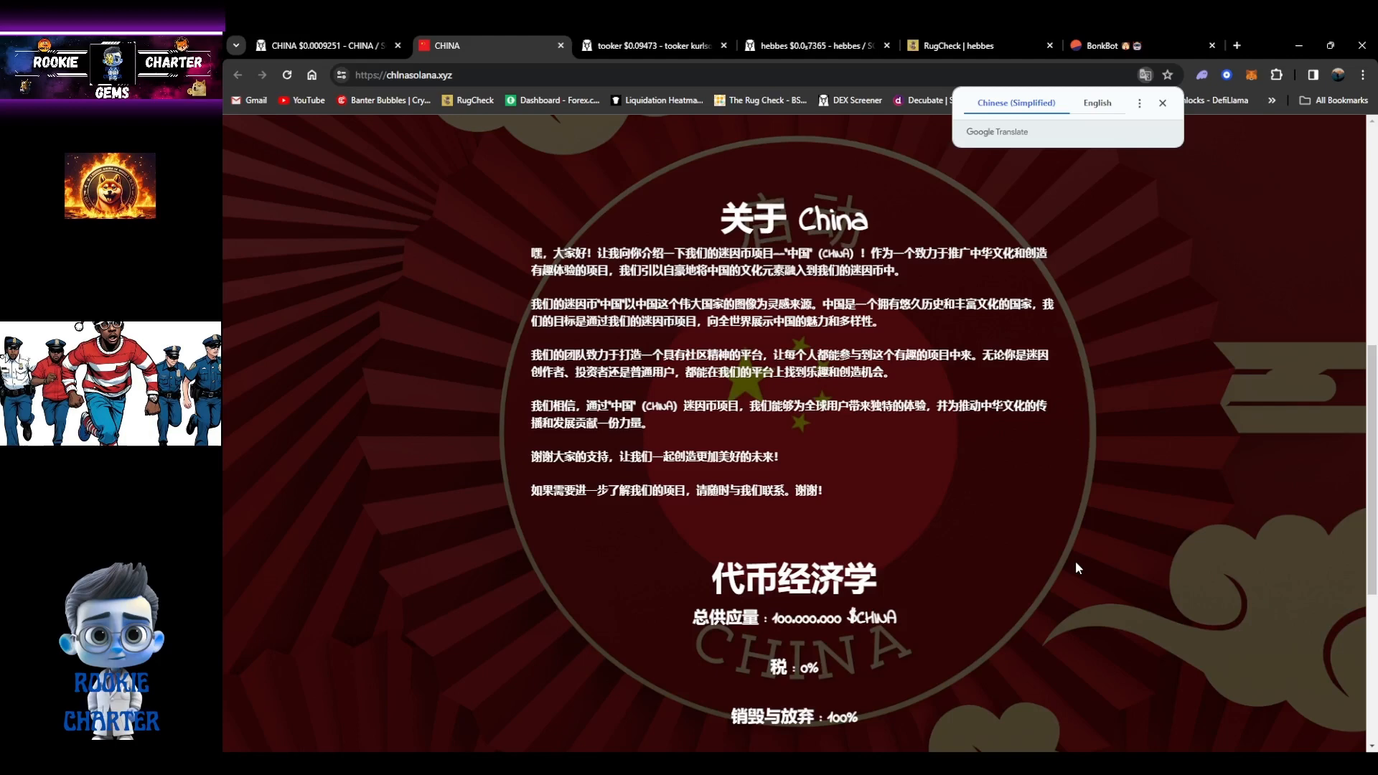
{"action": "scroll", "scroll_direction": "down", "scroll_amount": 3}
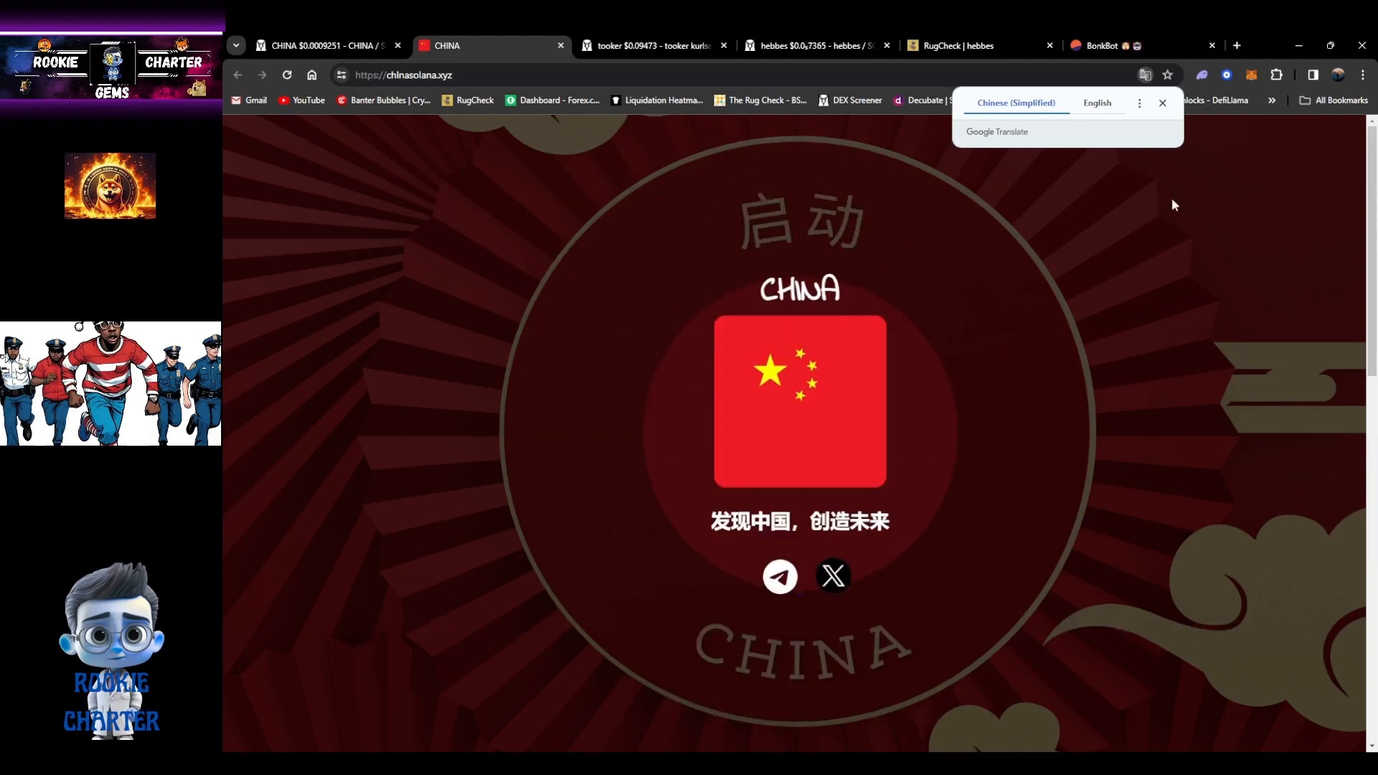
{"action": "left_click", "coordinate": [559, 44]}
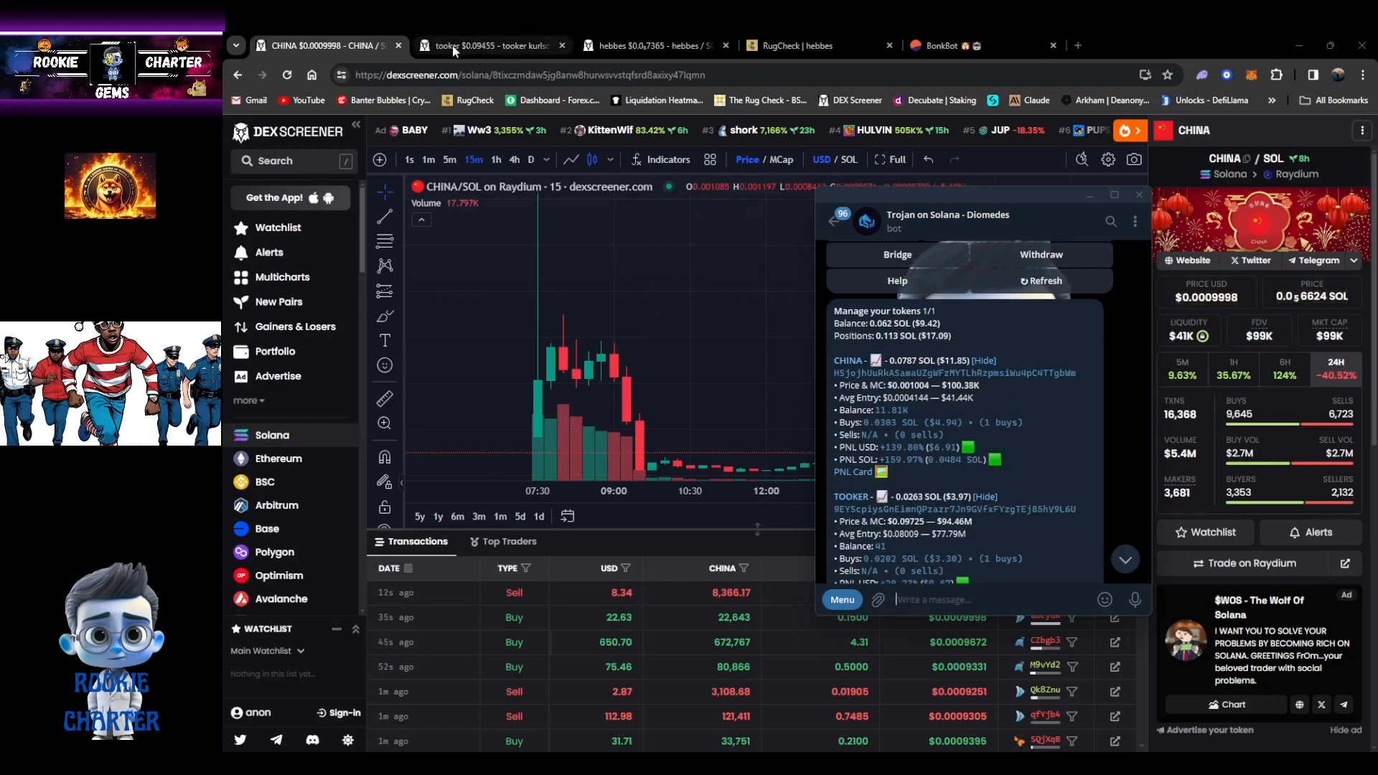
Step: Load the tooker/SOL Raydium chart with the Trojan bot positions still beside it
{"action": "left_click", "coordinate": [492, 45]}
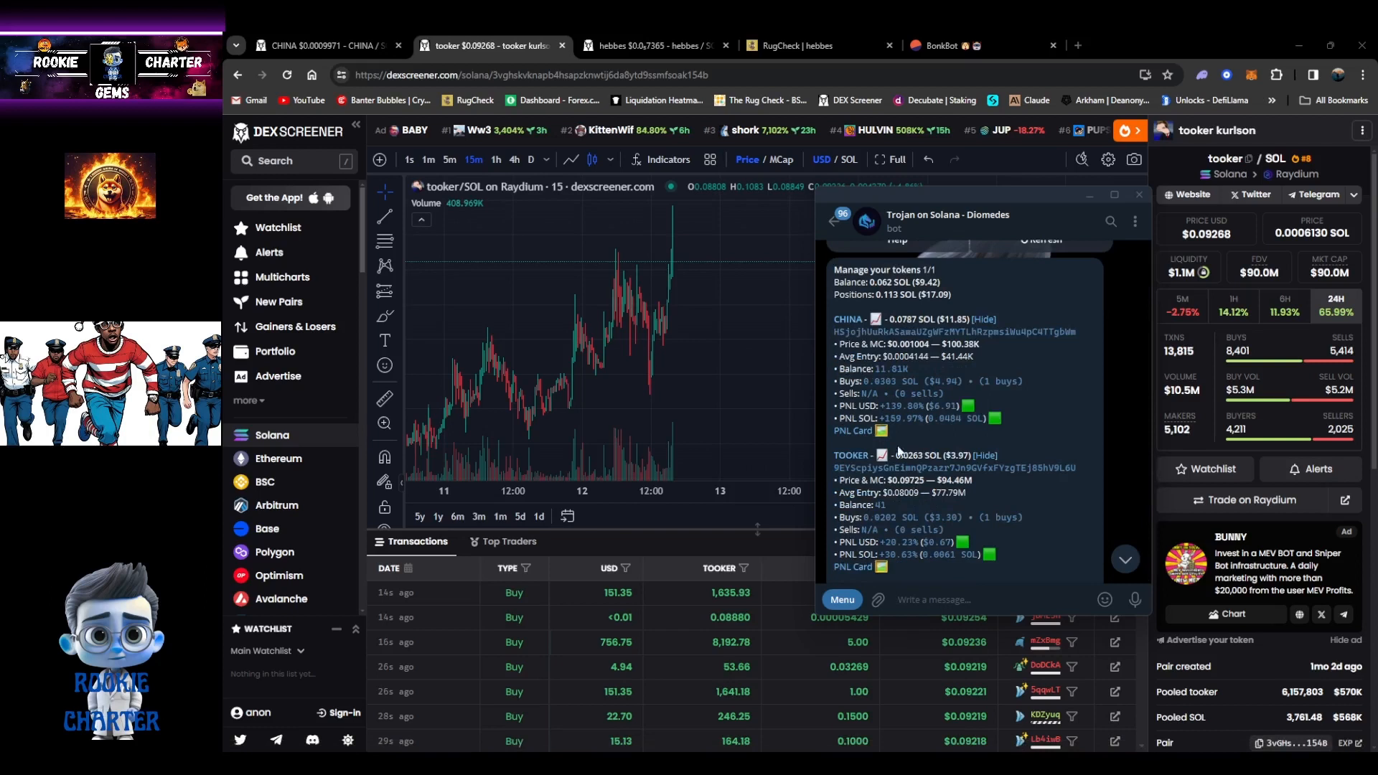
{"action": "mouse_move", "coordinate": [901, 450]}
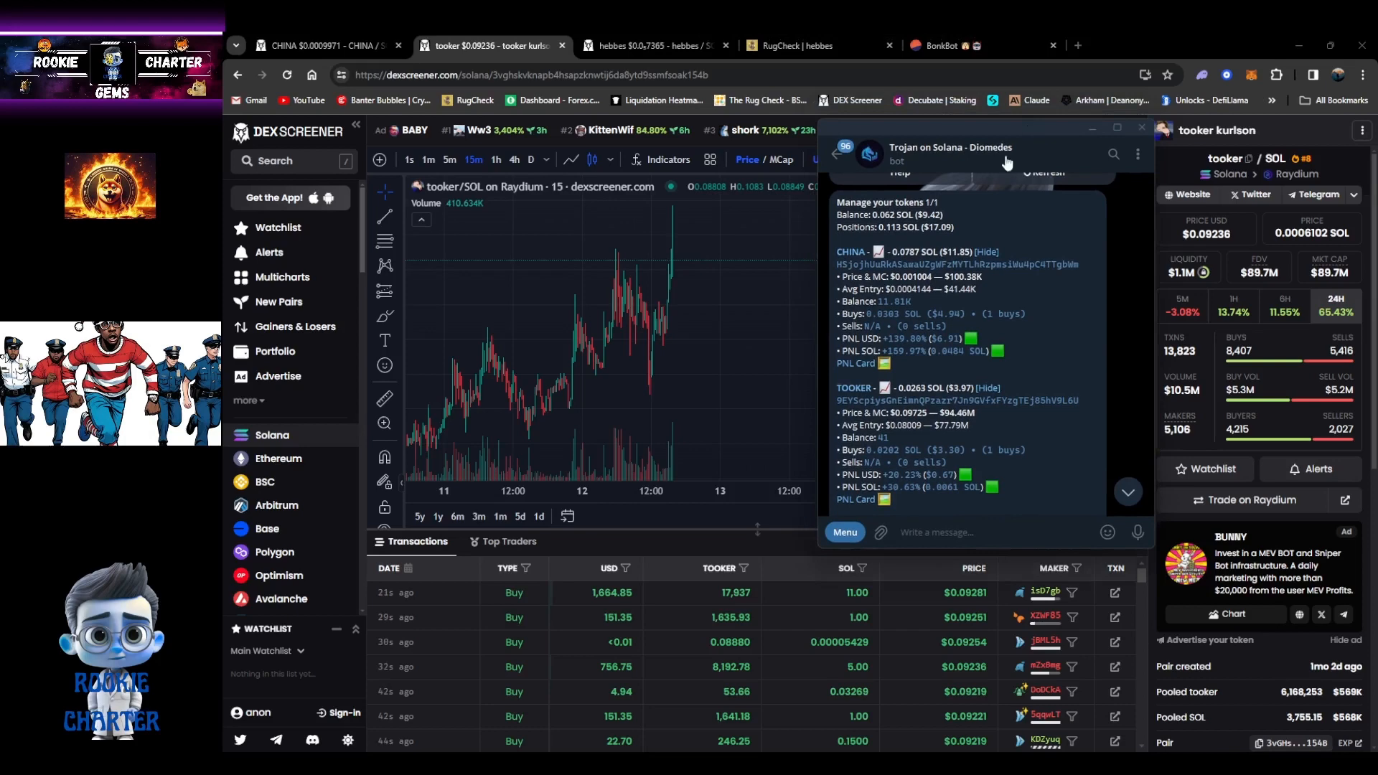
{"action": "mouse_move", "coordinate": [735, 382]}
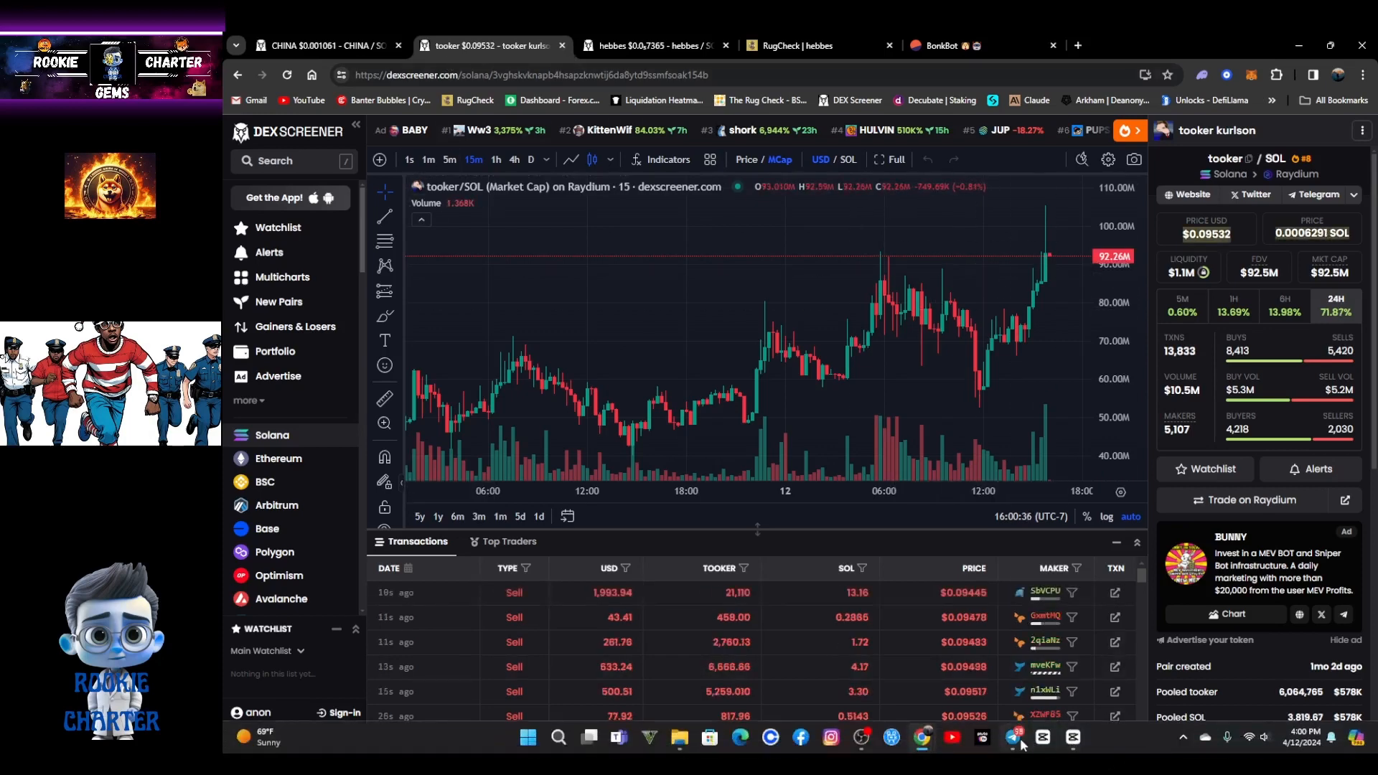
Step: Show tooker market cap (~$92M) and reopen the Trojan bot chat
{"action": "left_click", "coordinate": [1018, 736]}
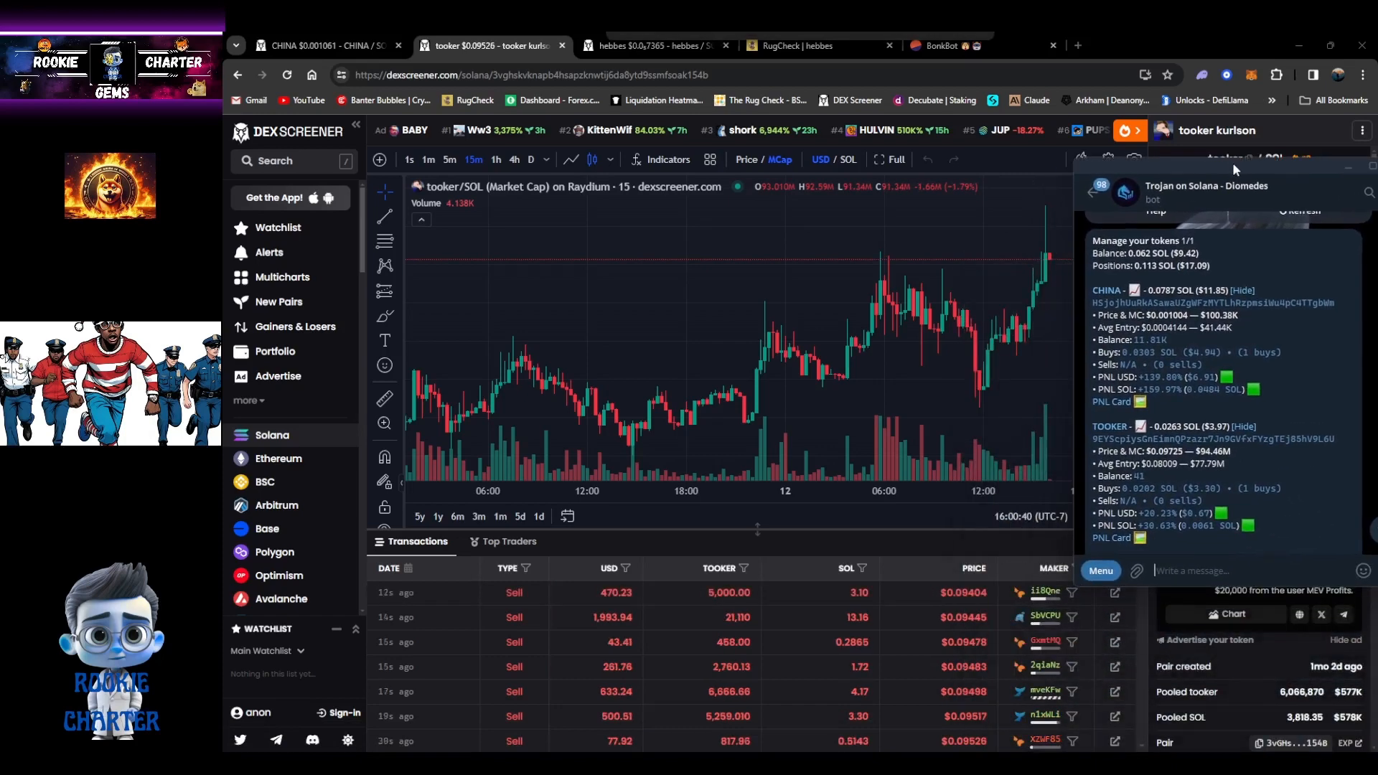
{"action": "mouse_move", "coordinate": [1045, 263]}
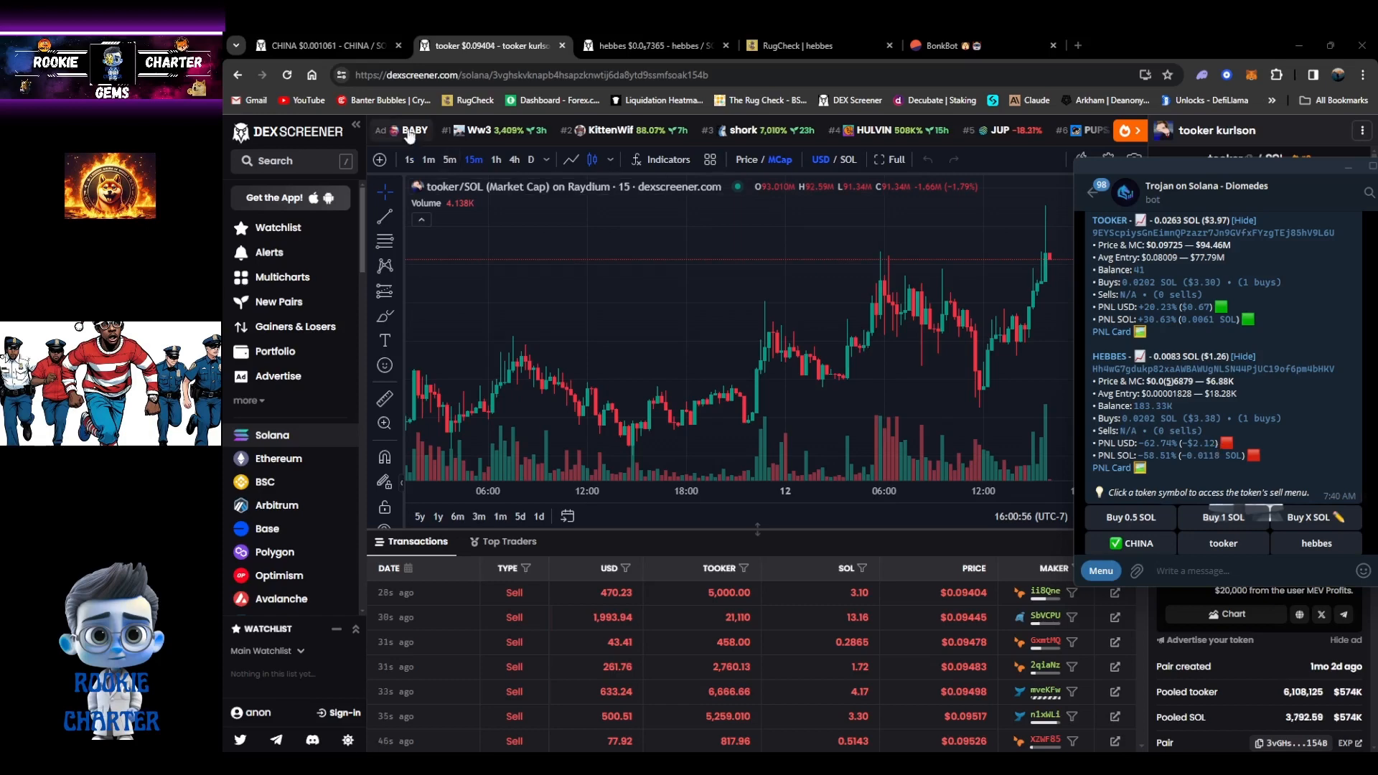
Step: Open the hebbes/SOL Raydium pair page after viewing HEBBES' loss in the bot
{"action": "left_click", "coordinate": [651, 45]}
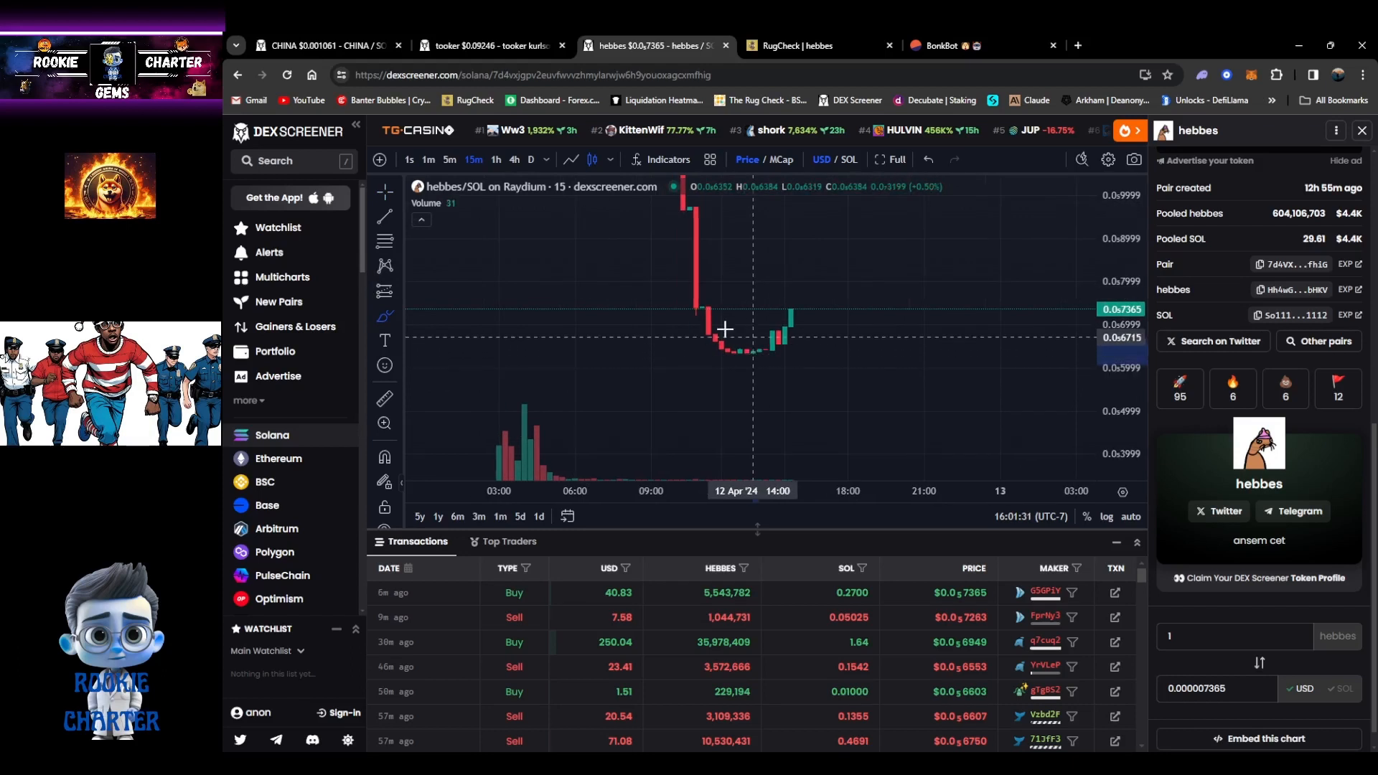
Step: Circle the hebbes/SOL first sell-off and flat base near current price
{"action": "left_click_drag", "start_coordinate": [698, 338], "coordinate": [768, 373]}
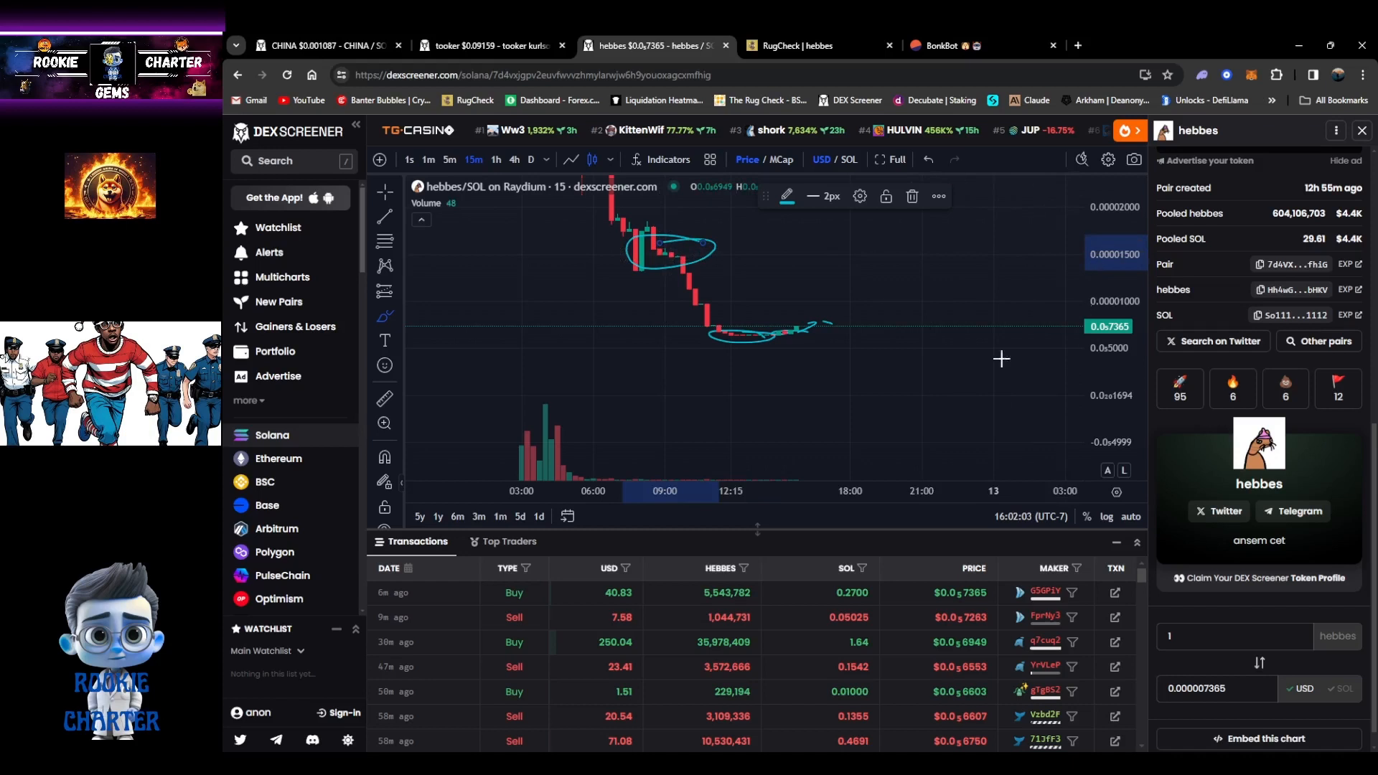
{"action": "mouse_move", "coordinate": [838, 431]}
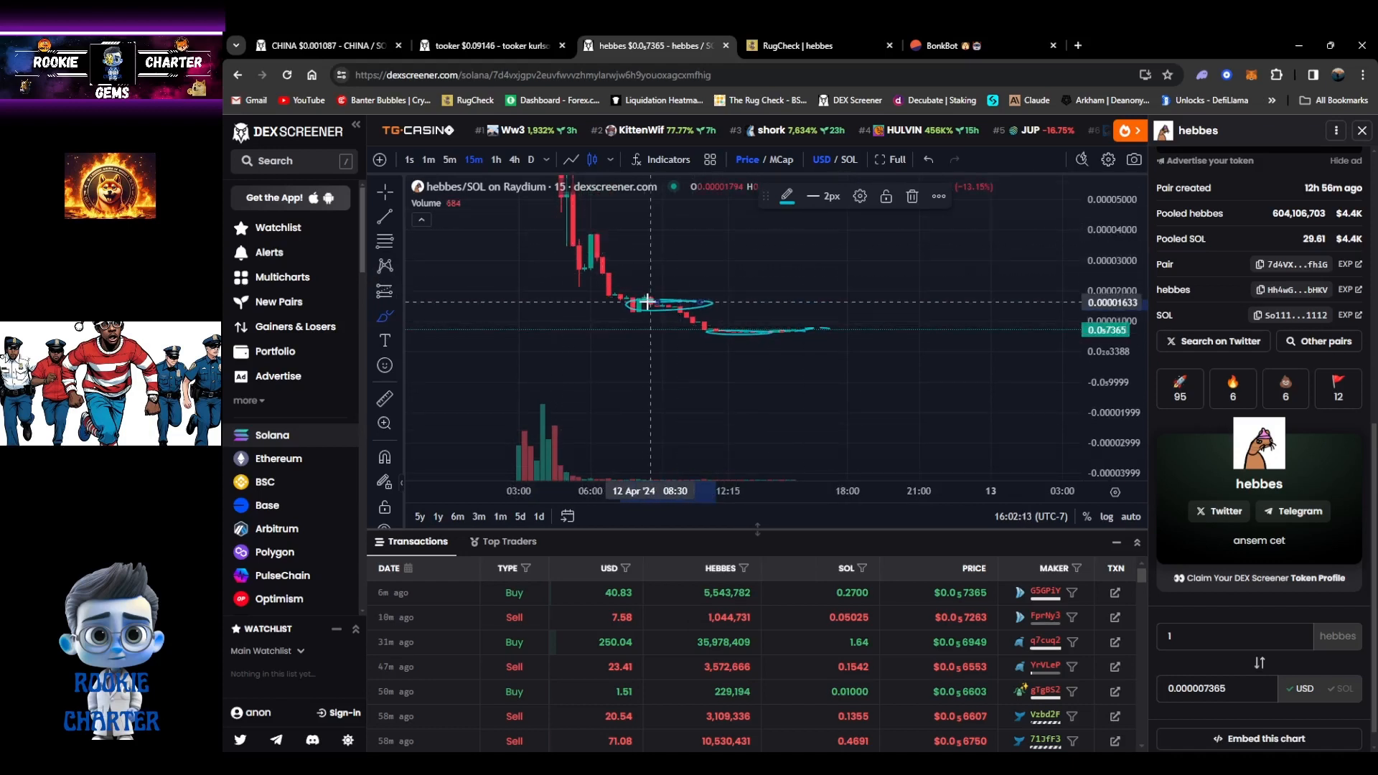
{"action": "mouse_move", "coordinate": [558, 235]}
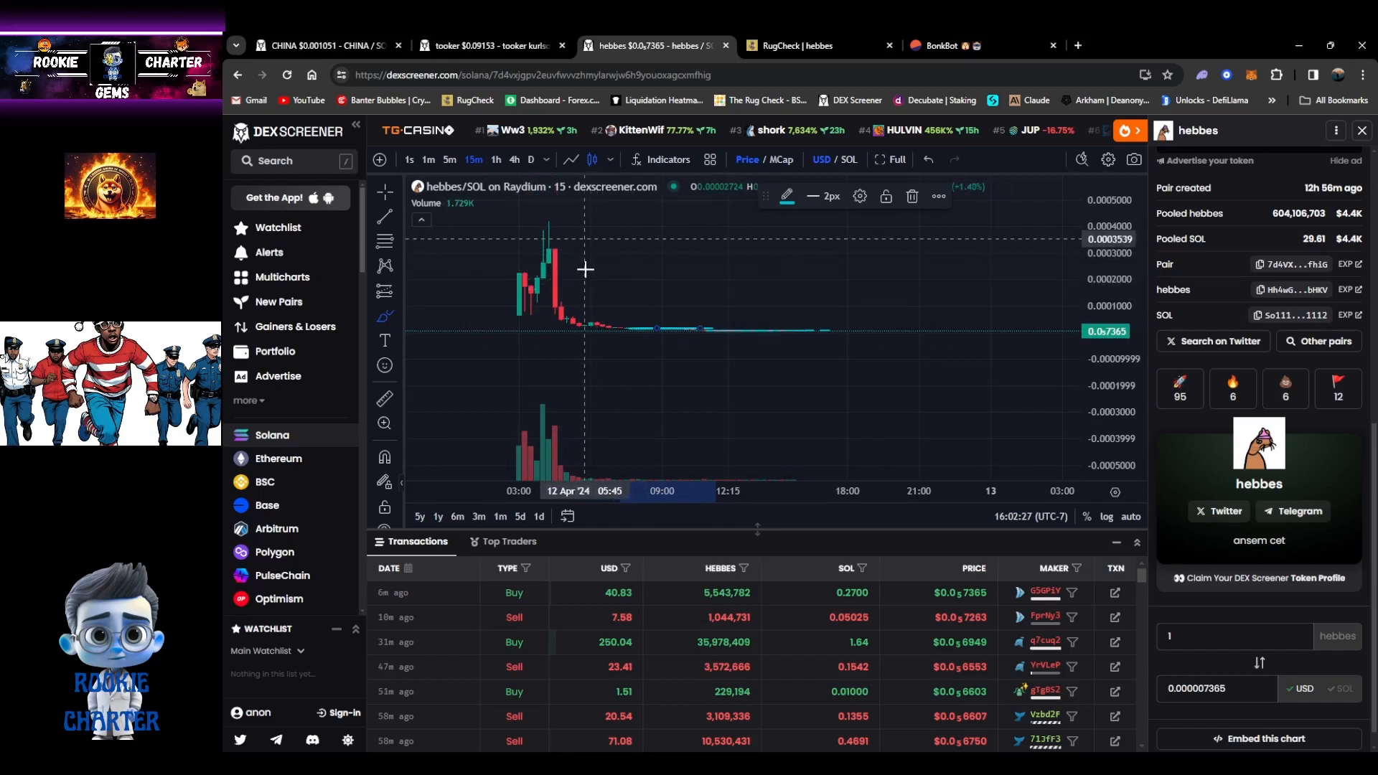
{"action": "mouse_move", "coordinate": [599, 247]}
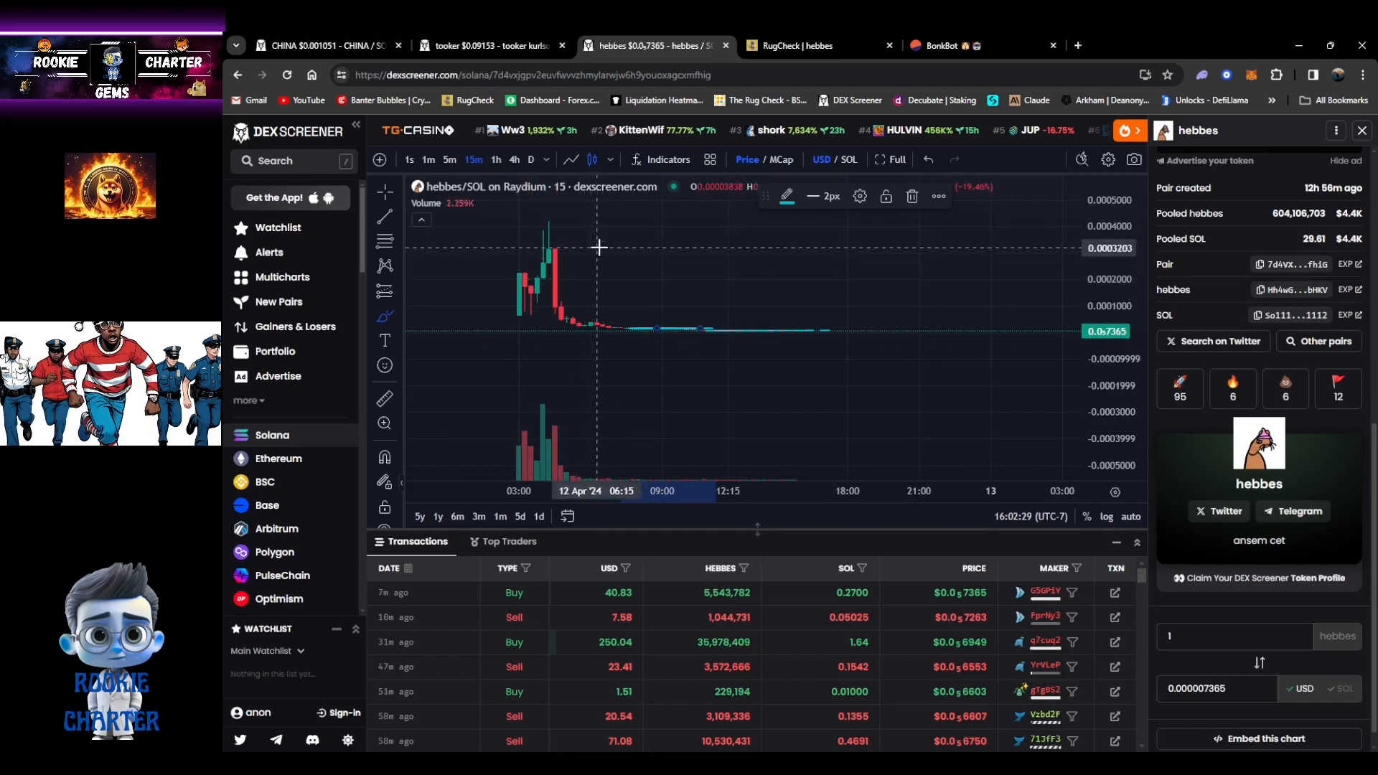
{"action": "mouse_move", "coordinate": [602, 252]}
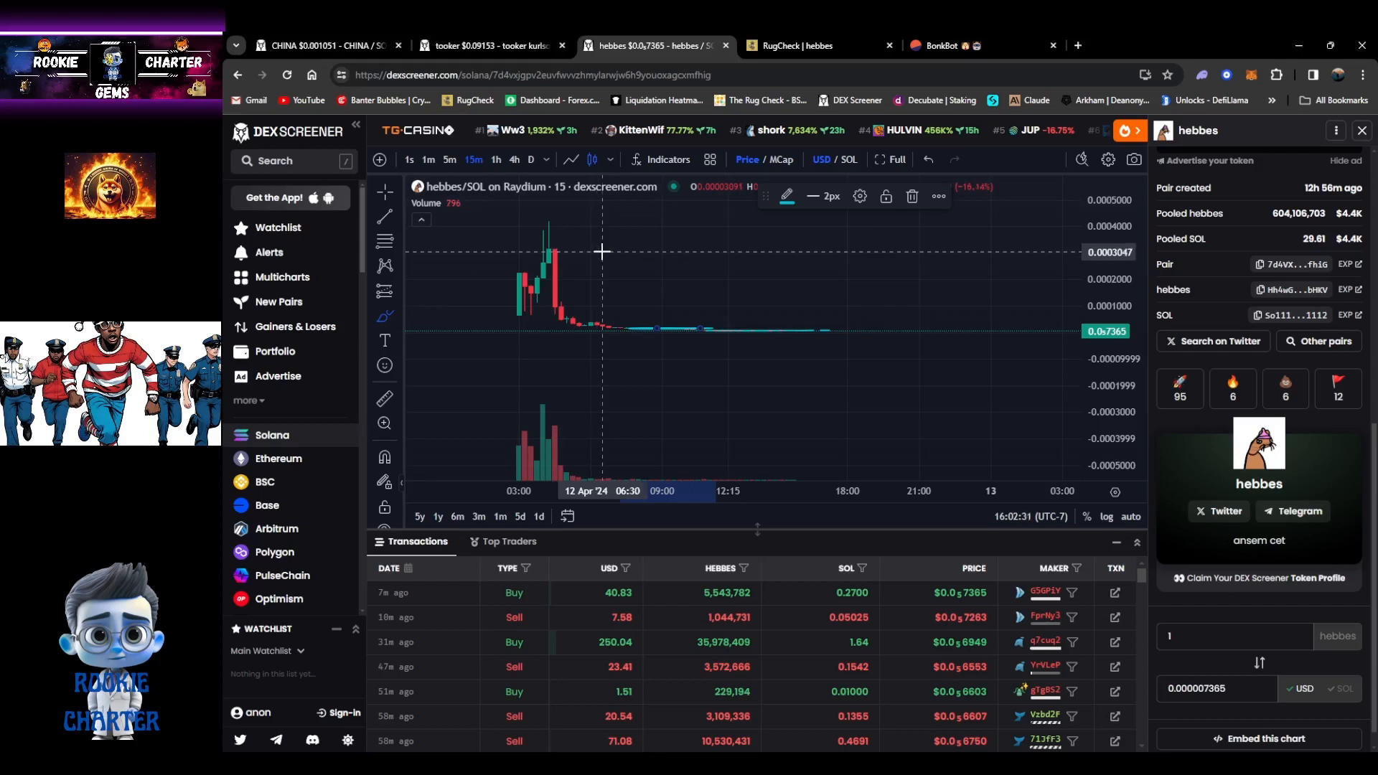
{"action": "mouse_move", "coordinate": [653, 411]}
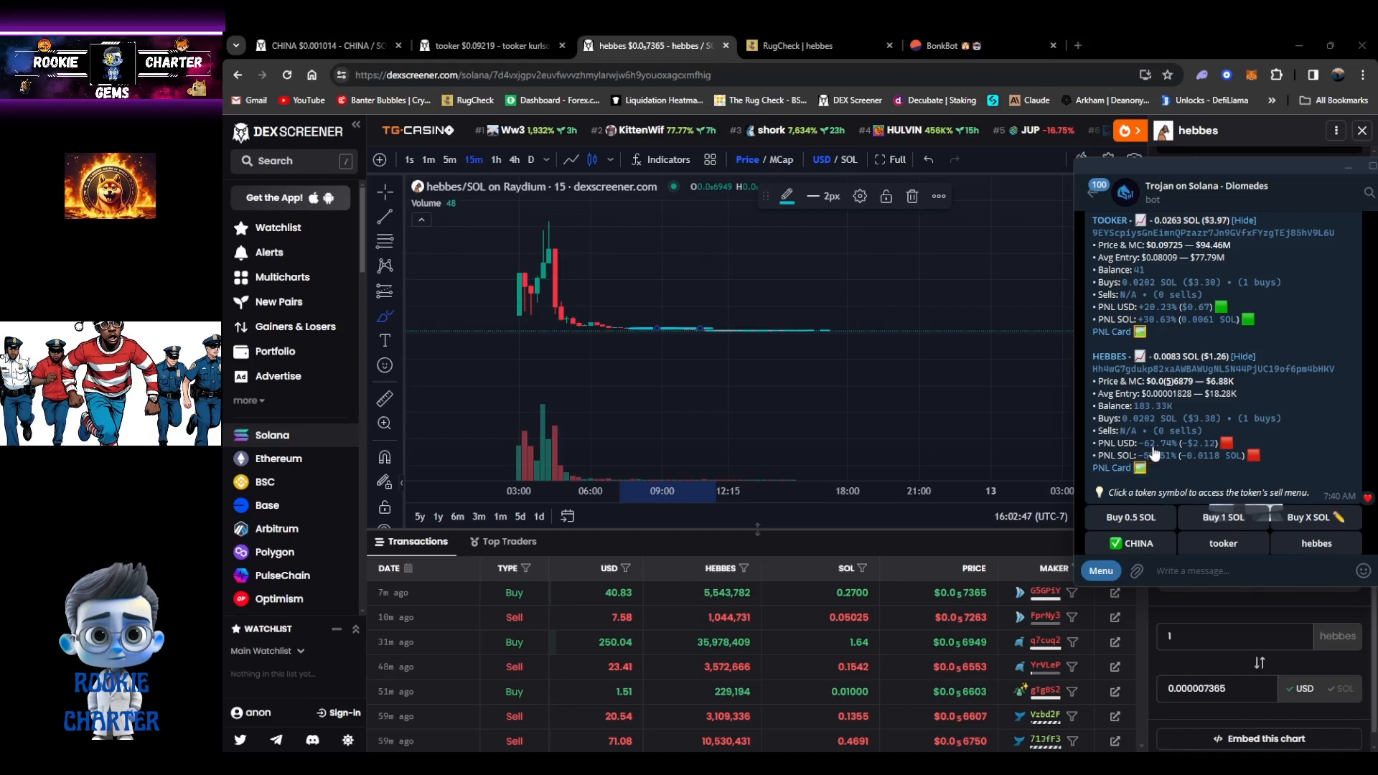
{"action": "mouse_move", "coordinate": [1155, 455]}
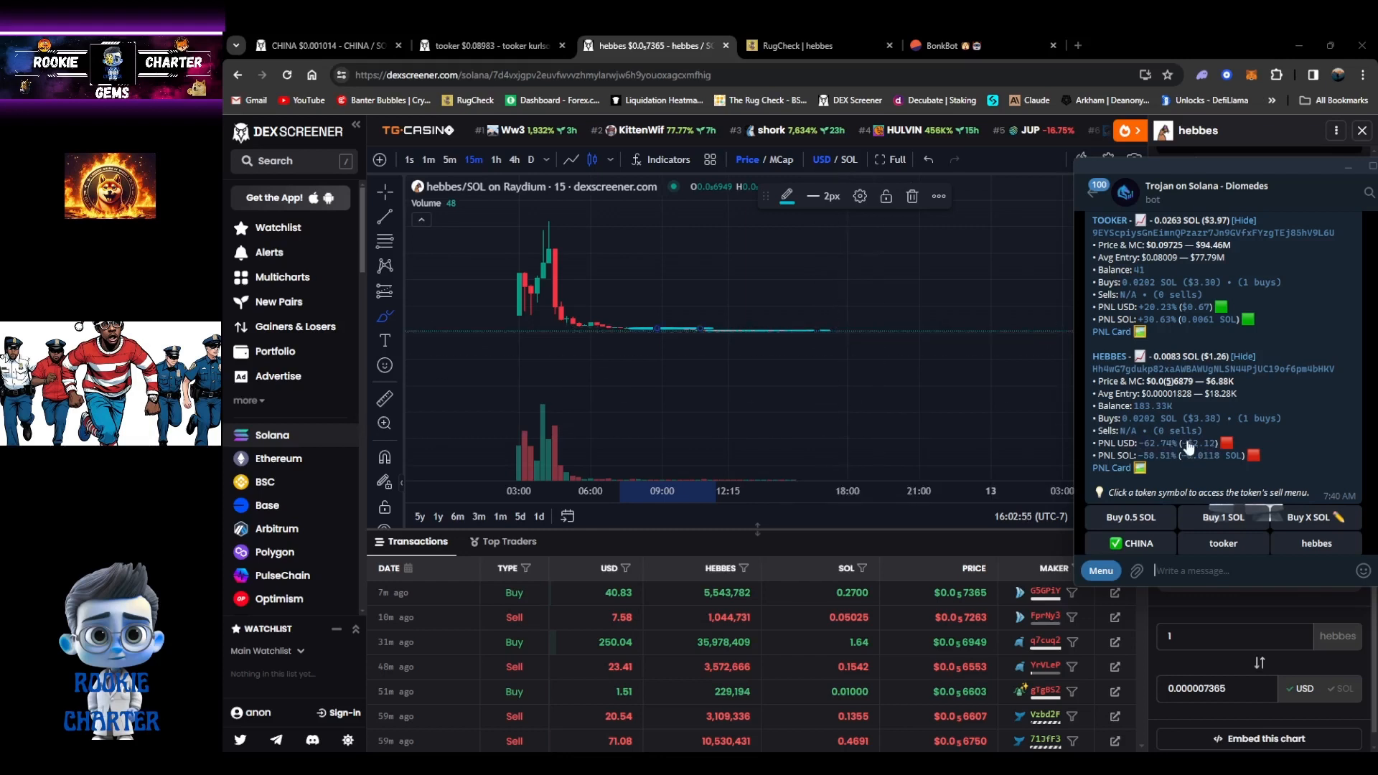
{"action": "mouse_move", "coordinate": [1184, 410]}
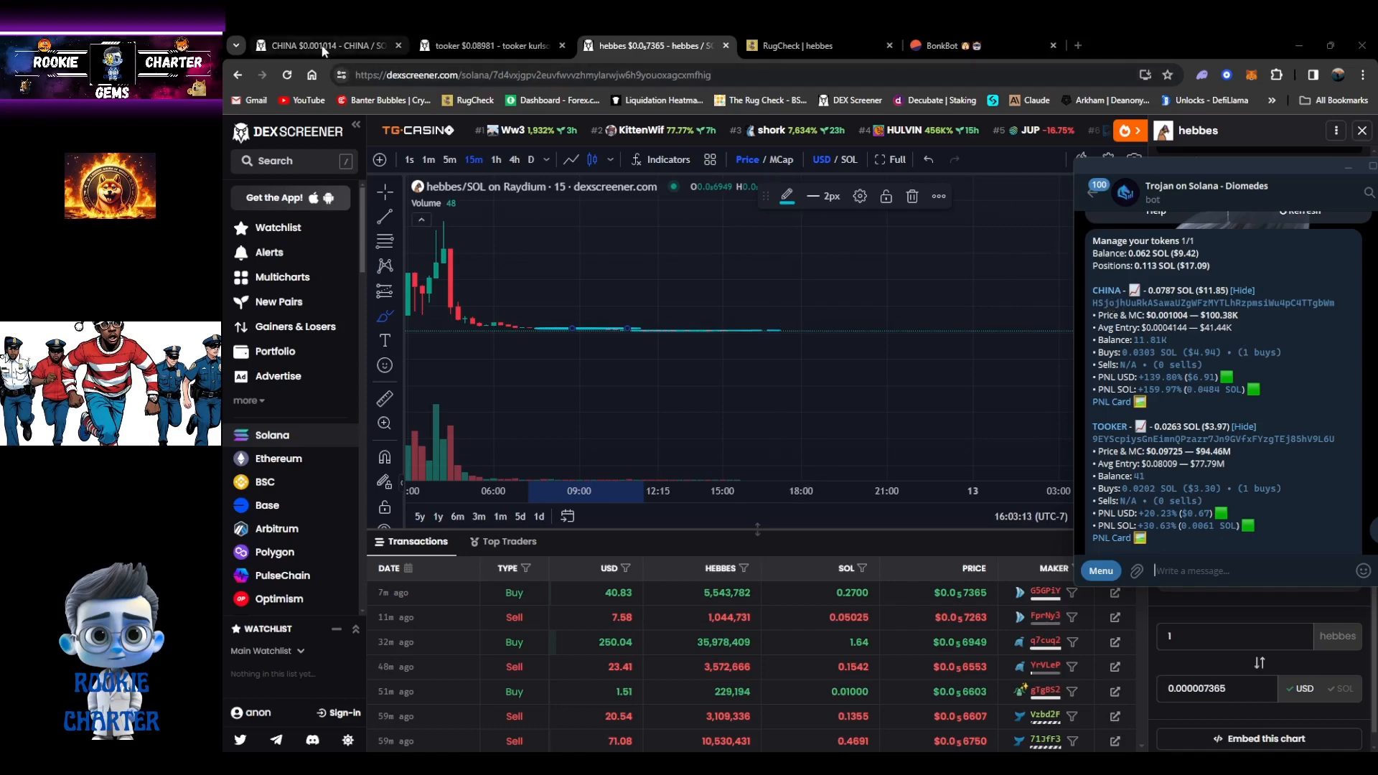
Step: Show the CHINA/SOL chart, price near $0.001014 and $101K market cap
{"action": "left_click", "coordinate": [325, 44]}
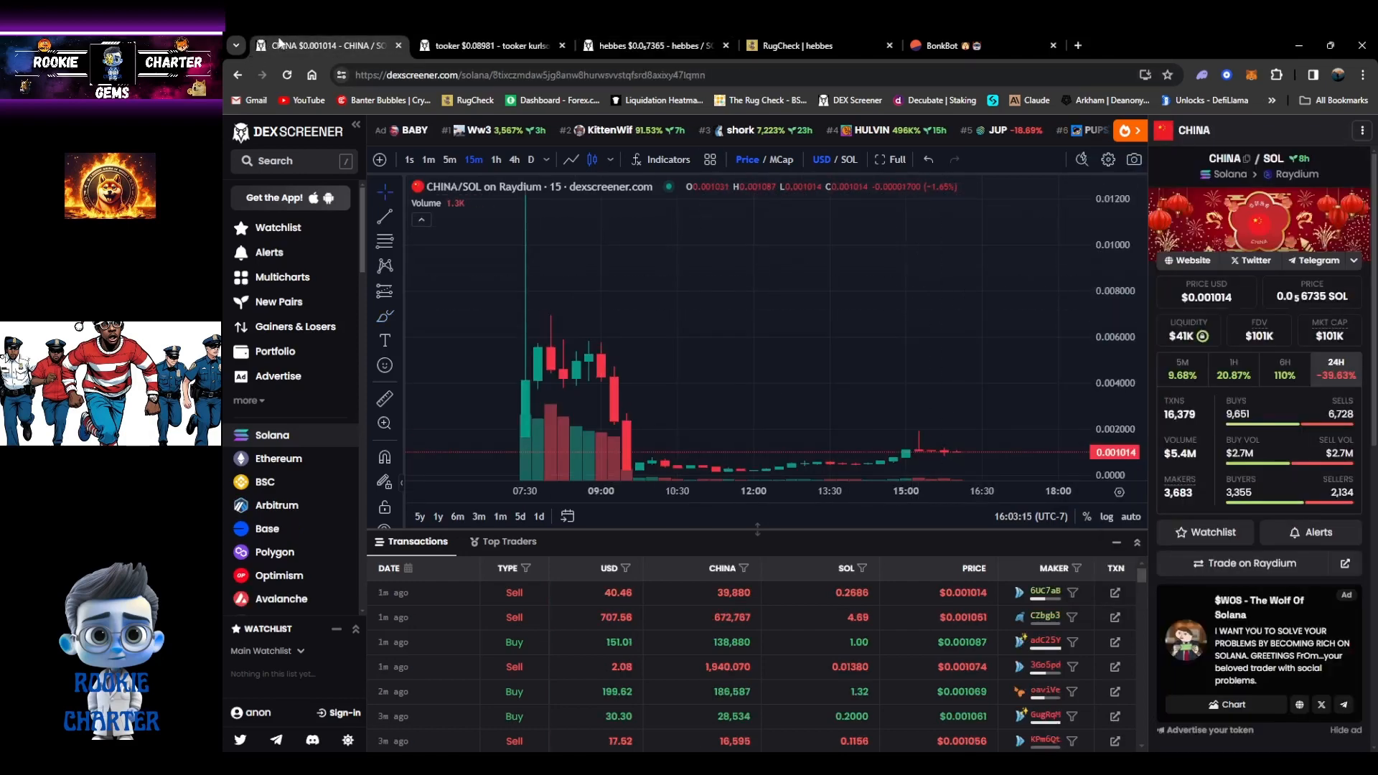
{"action": "mouse_move", "coordinate": [994, 342]}
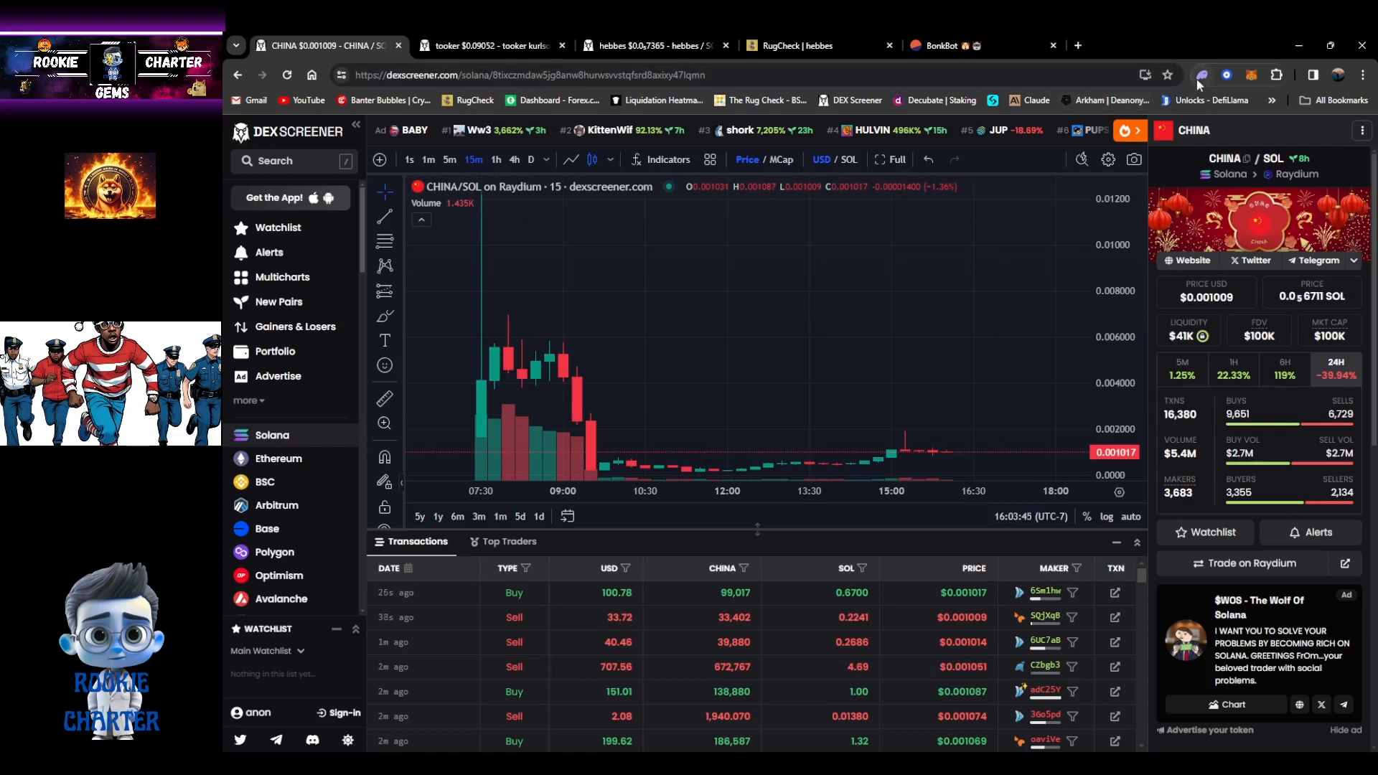
{"action": "mouse_move", "coordinate": [1197, 75]}
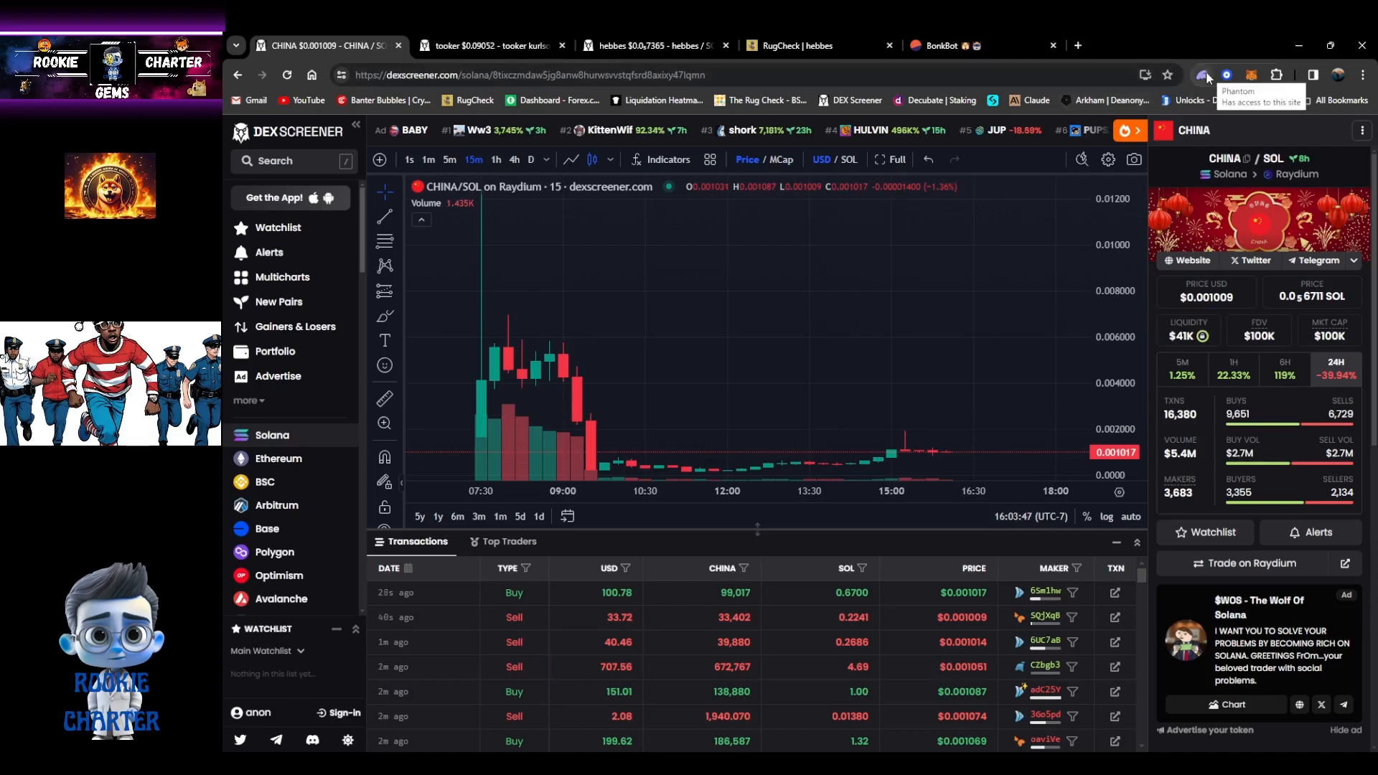
{"action": "mouse_move", "coordinate": [765, 246]}
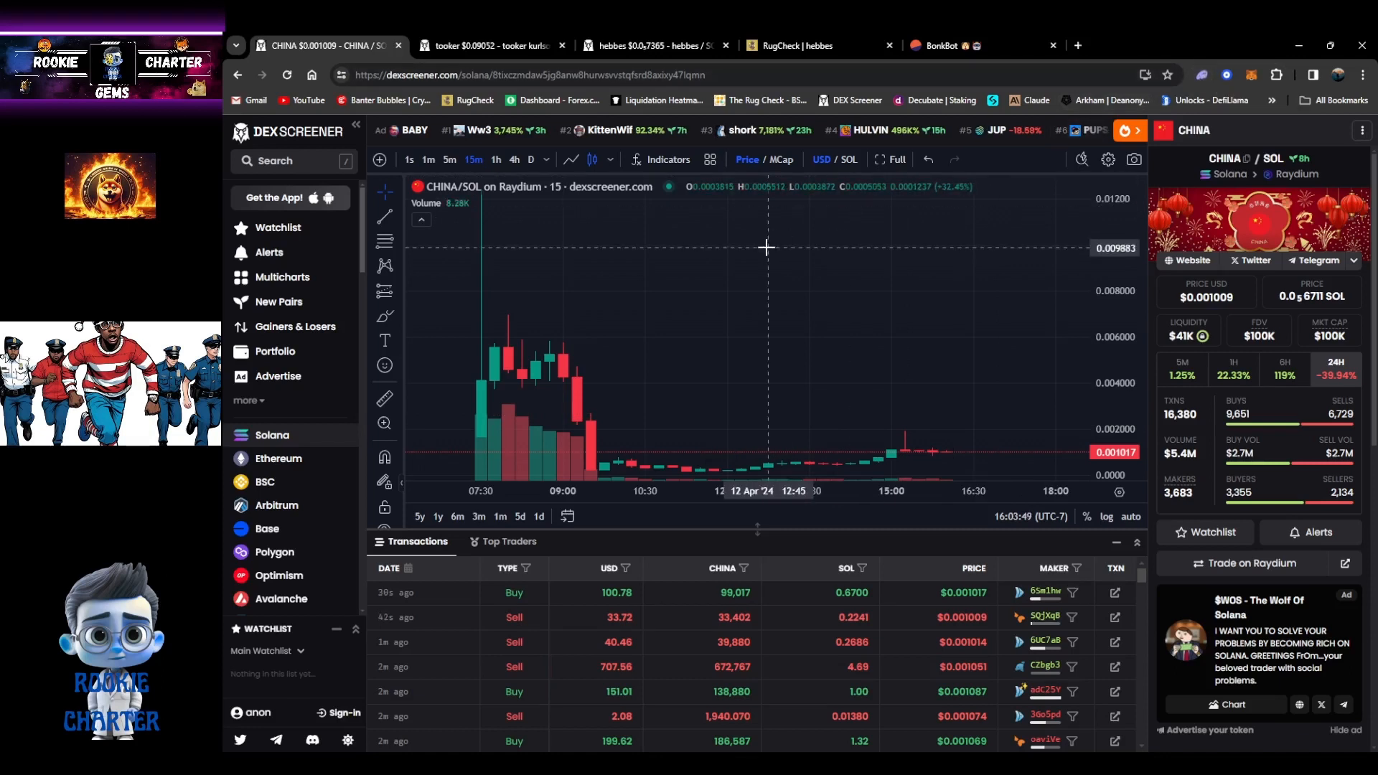